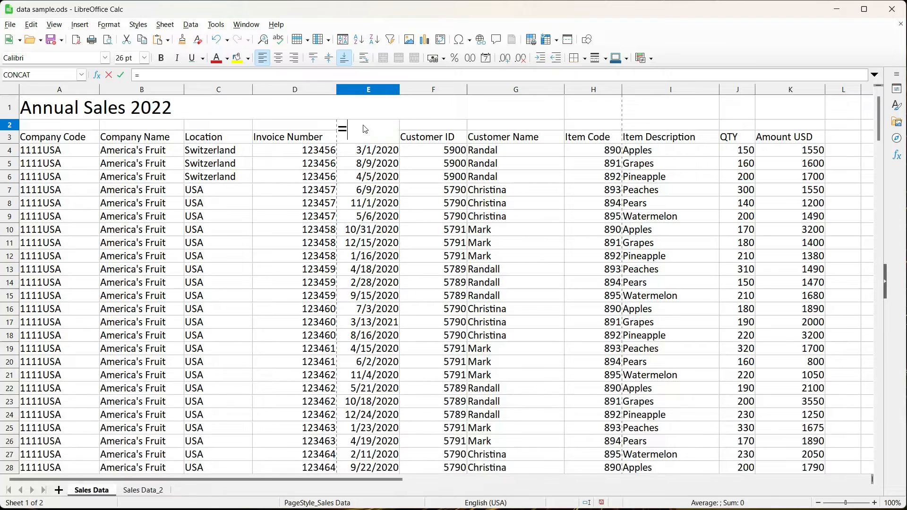
# Step: Abandon the partial VLOOKUP in E2 and show the Pivot Table_Sales Data_1 sheet
pyautogui.write('vl')
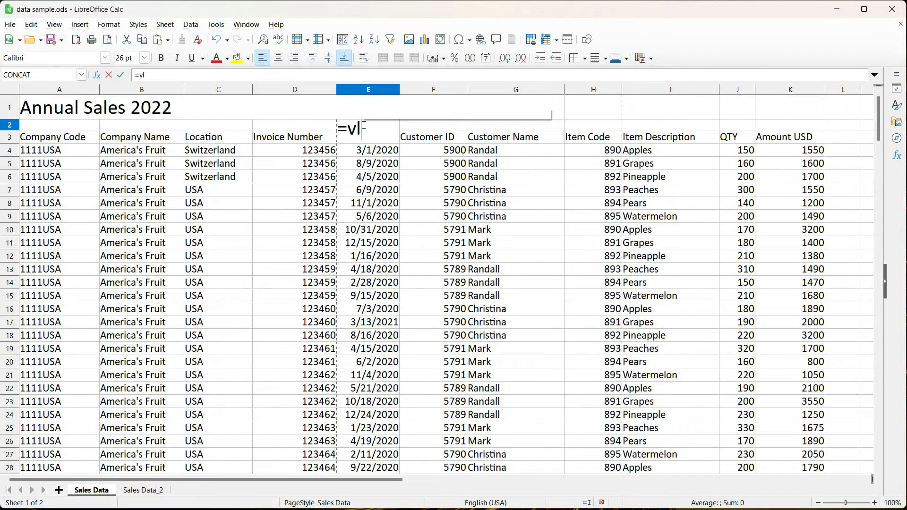
pyautogui.click(163, 490)
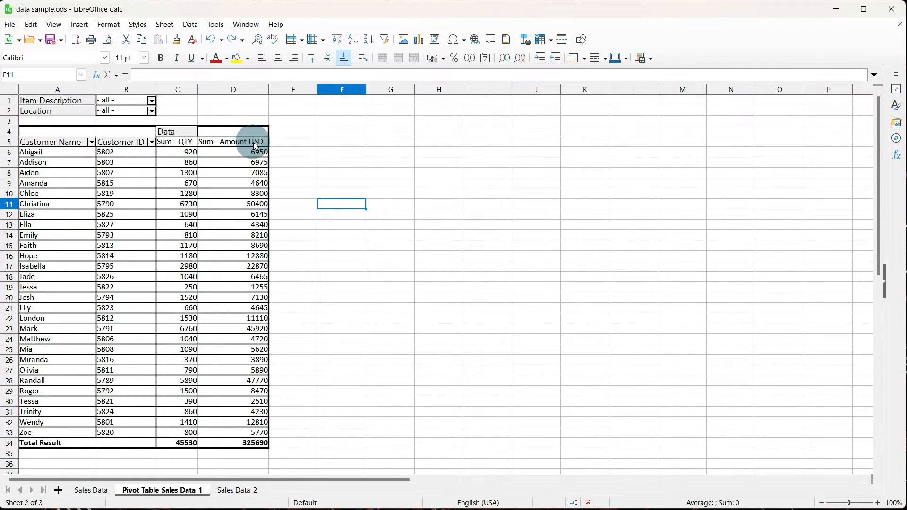
# Step: Start a column chart from the pivot table's customer totals via Insert > Chart
pyautogui.click(79, 24)
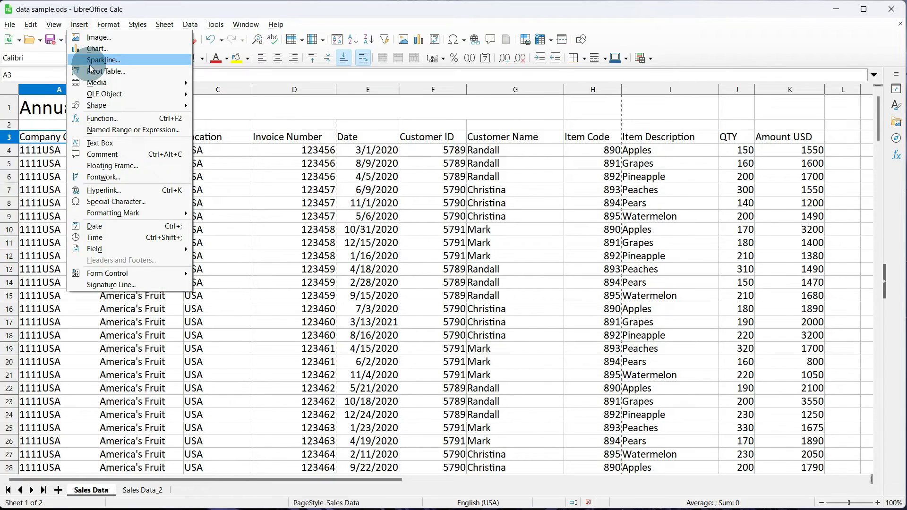
pyautogui.click(96, 49)
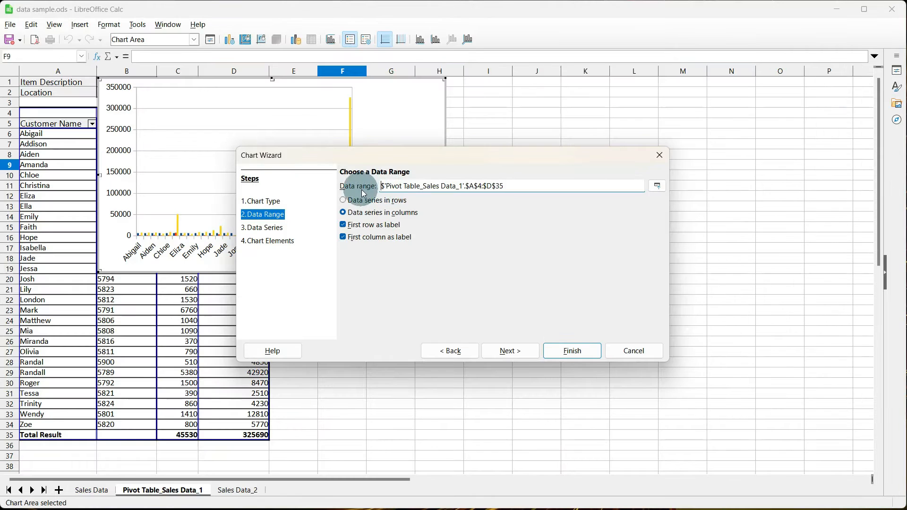